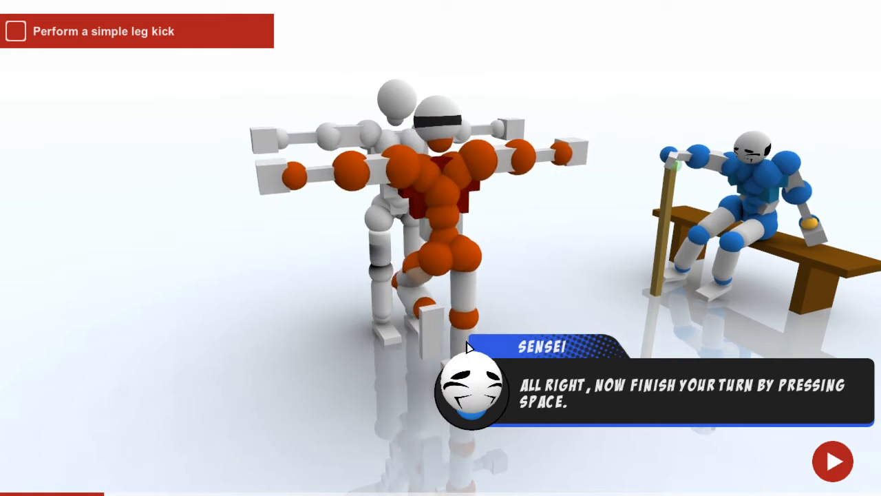
- End the turn, advance Sensei's tips, kick the dummy's leg and move to the next lesson
key(space)
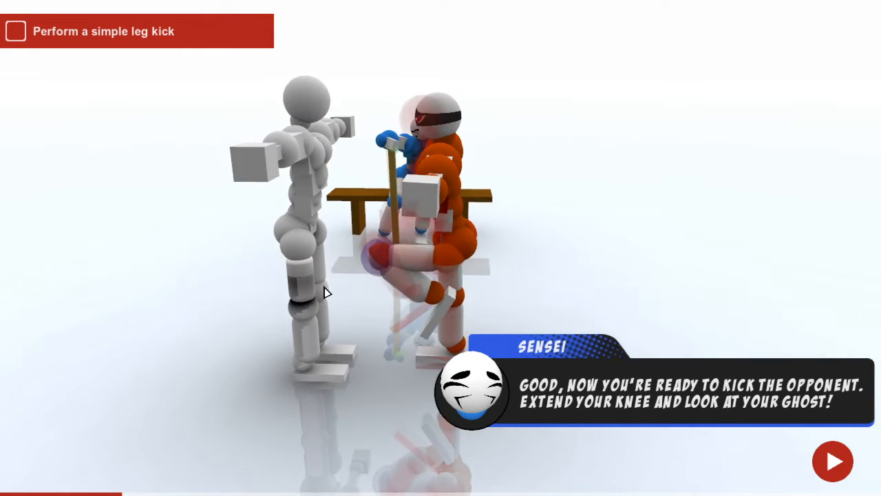
mouse_move(374, 264)
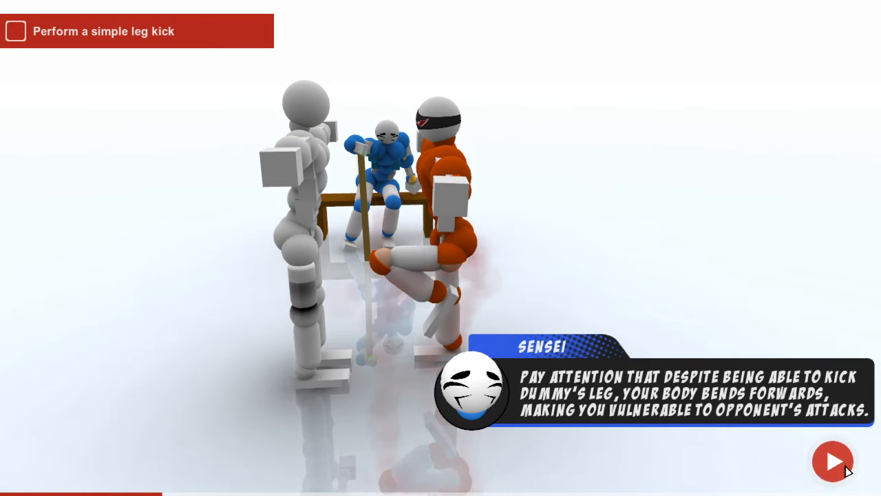
click(832, 460)
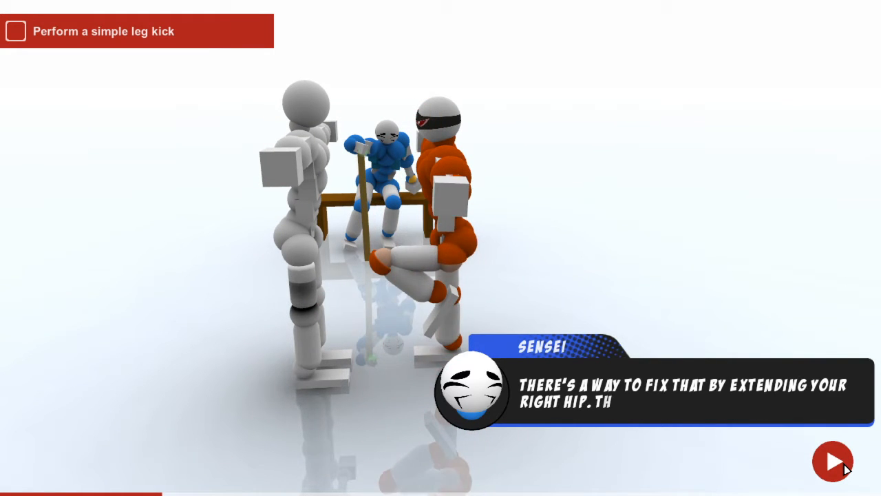
click(831, 459)
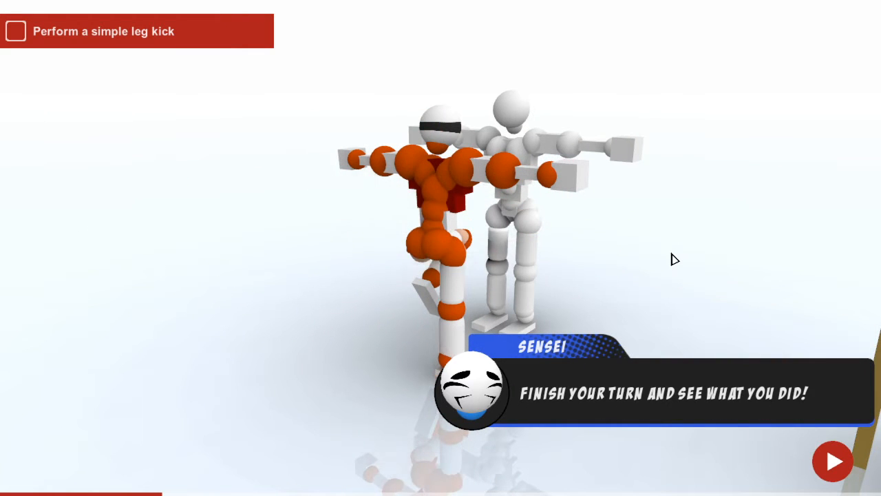
click(833, 461)
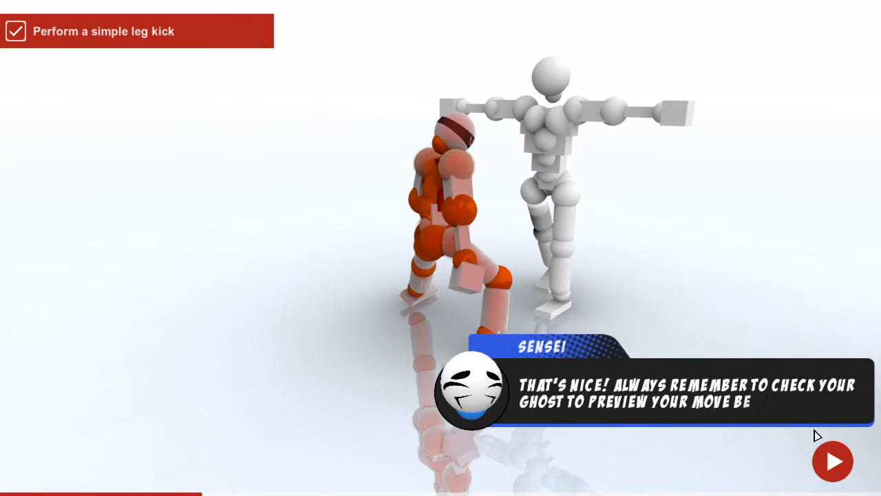
click(833, 462)
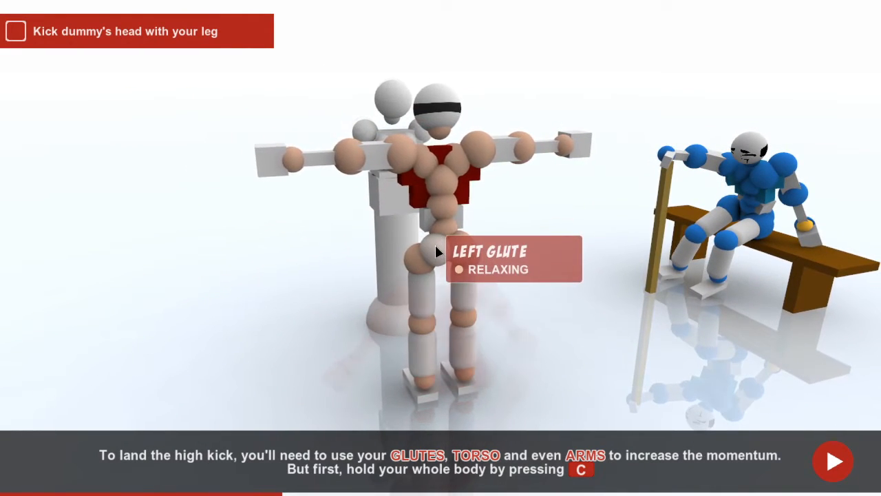
- Hold all of the fighter's joints with C
key(c)
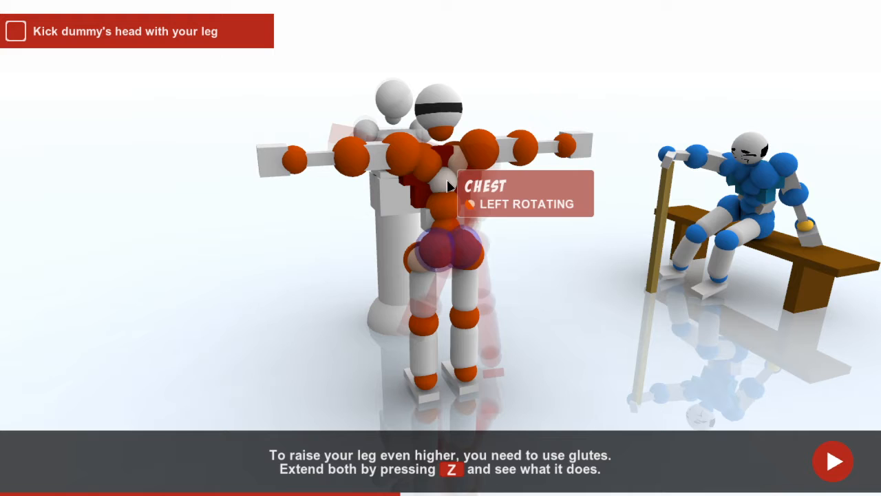
mouse_move(429, 250)
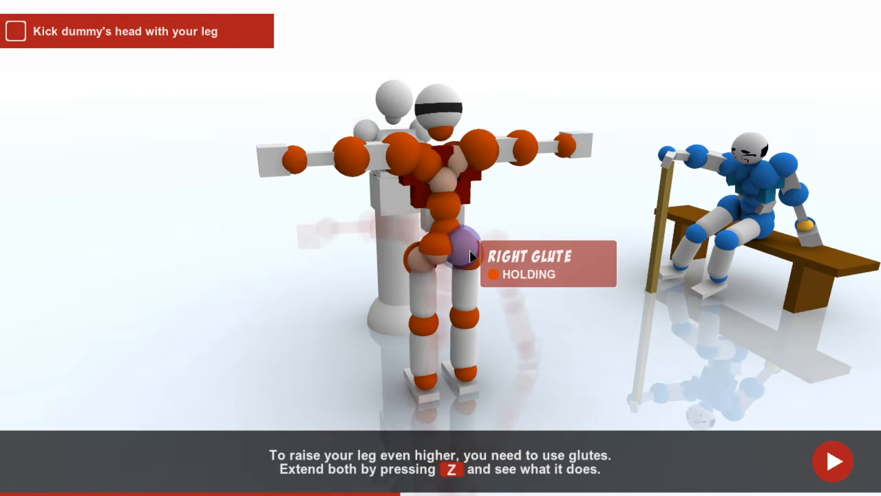
- Extend both glutes with Z and bend the lumbar to the right for a higher kick
key(z)
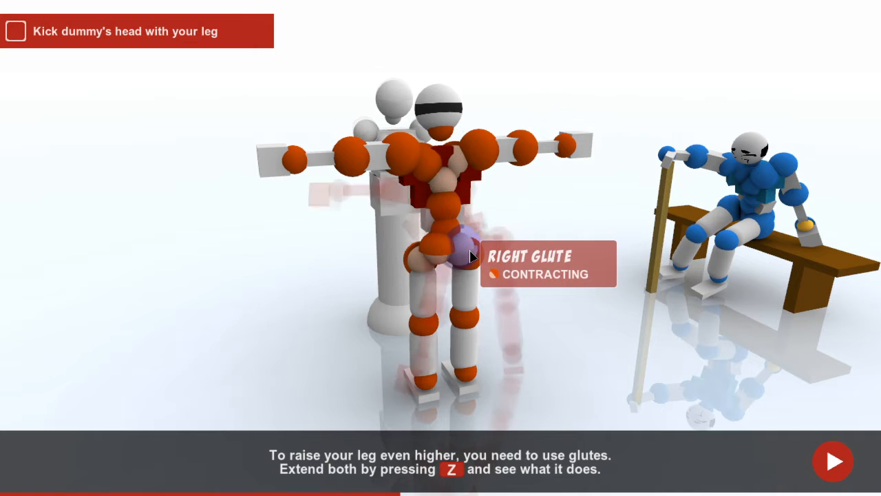
key(z)
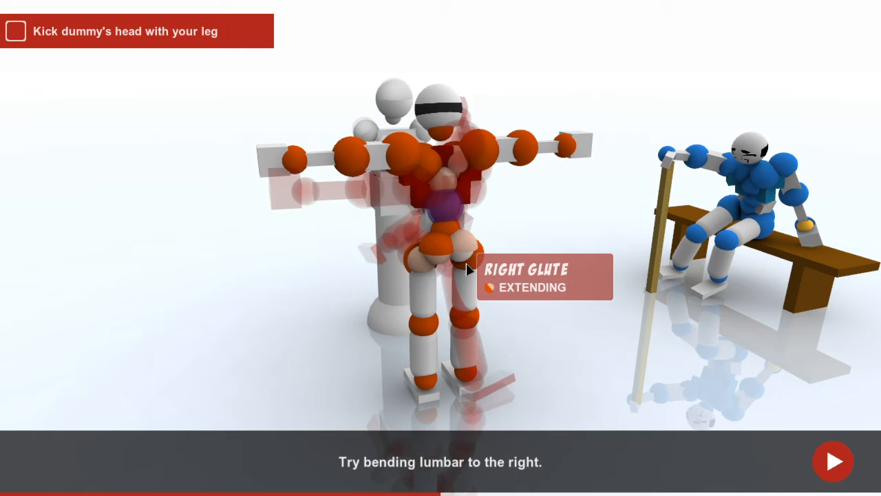
click(835, 460)
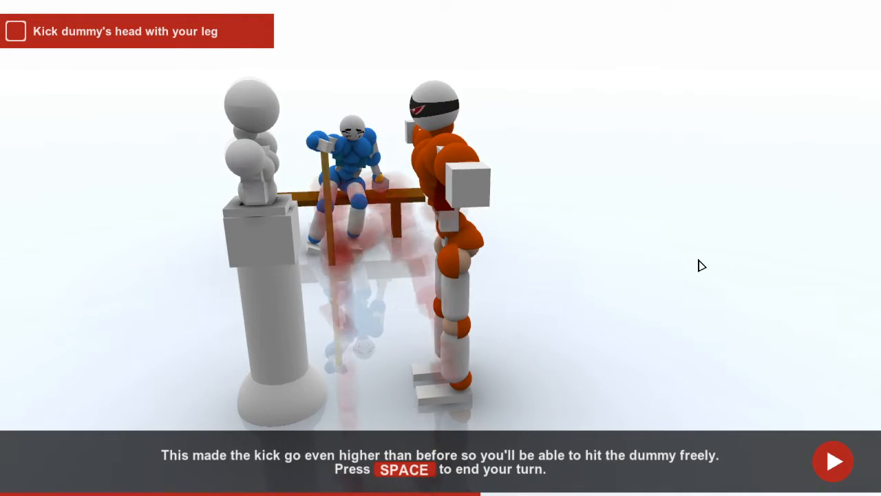
- End the turn to land the high head kick and advance Sensei's dialogue
key(space)
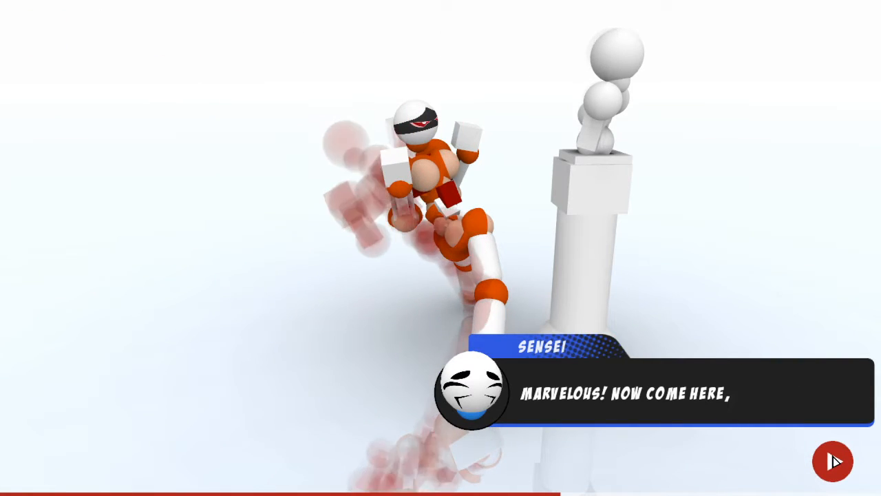
click(832, 461)
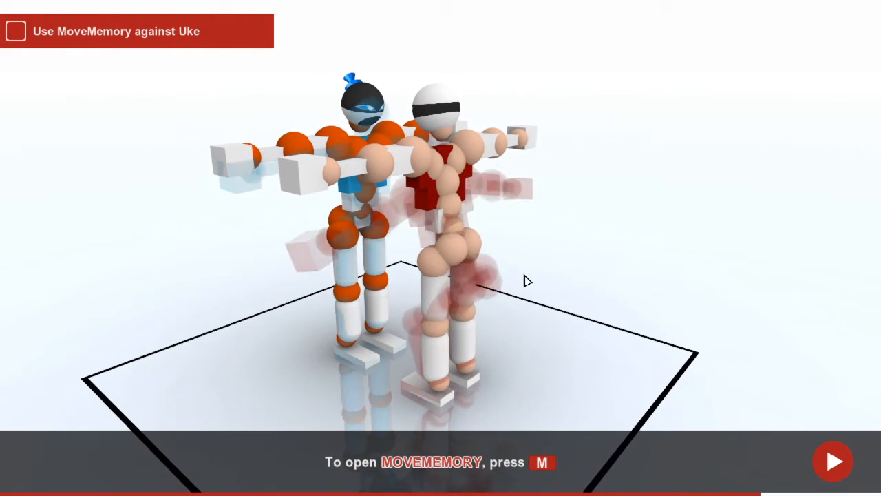
- Bring up MoveMemory with M for the fight against Uke
key(m)
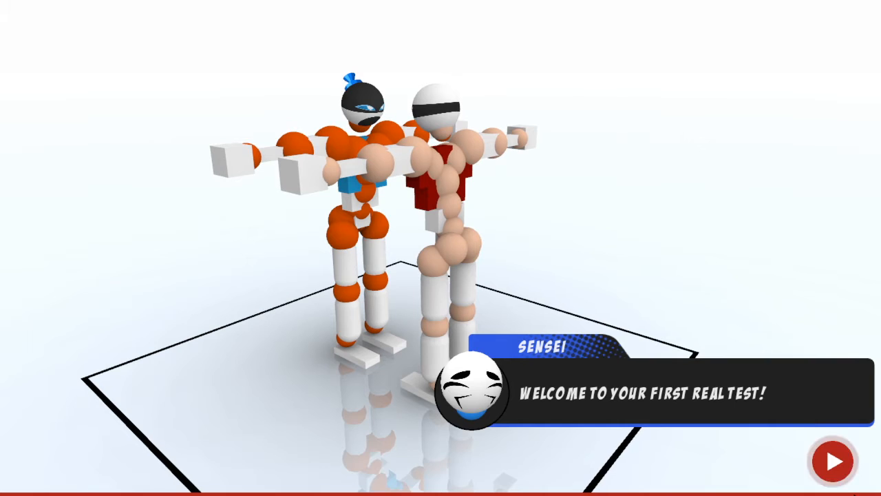
- Advance Sensei's three dialogue lines until the Aikido match against Uke begins
click(835, 460)
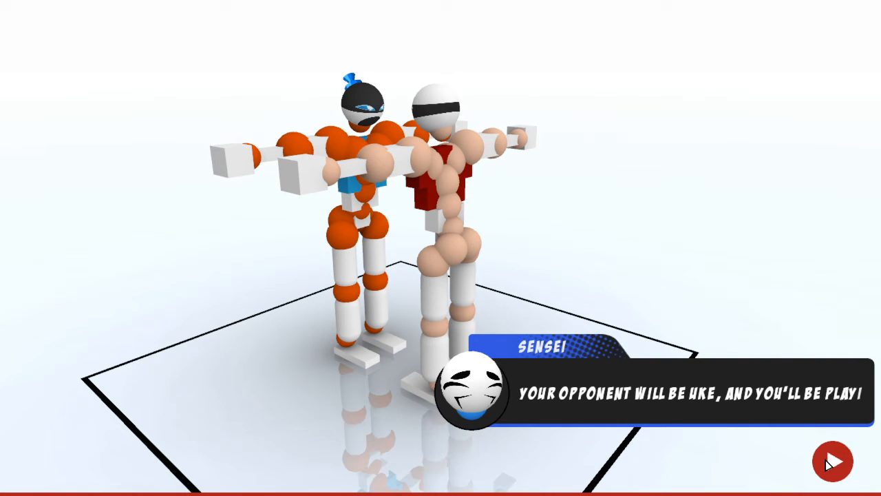
click(831, 461)
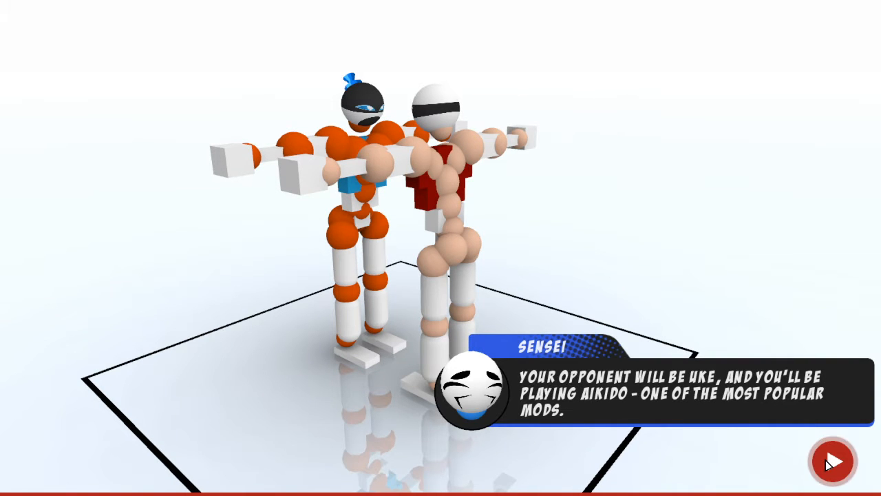
click(831, 460)
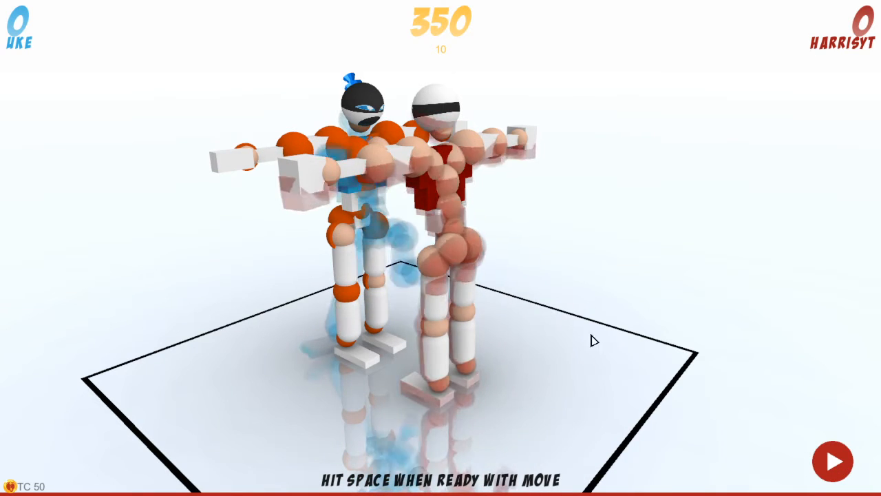
mouse_move(446, 247)
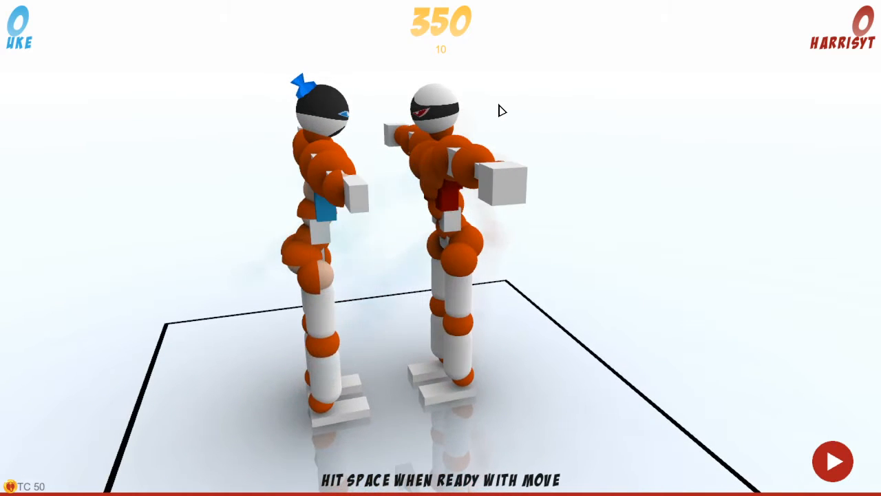
mouse_move(771, 336)
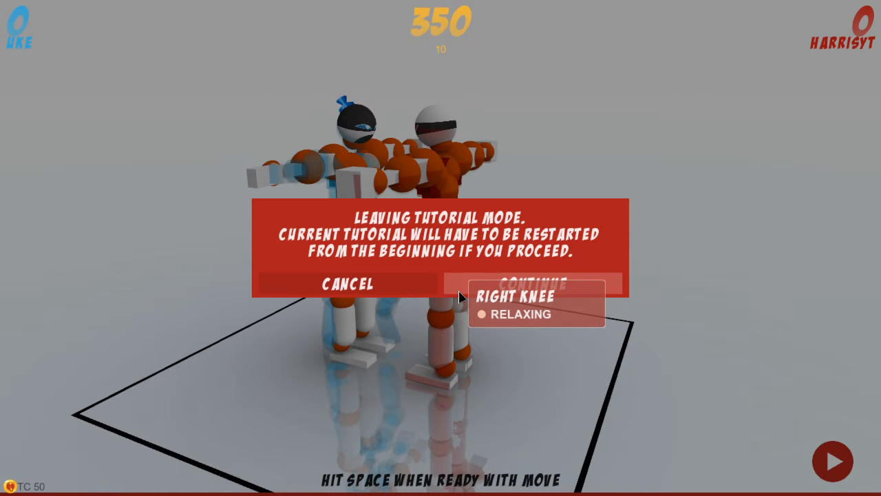
- Confirm leaving tutorial mode and start a free fight from the Play menu
click(537, 284)
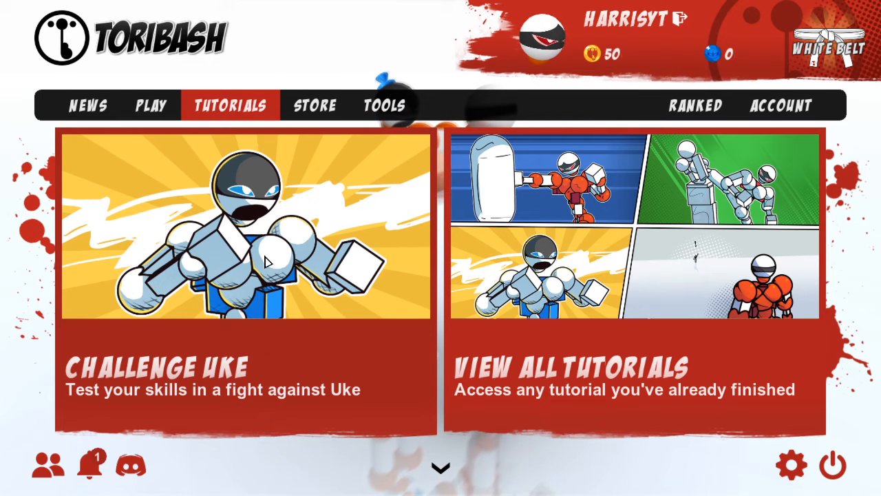
mouse_move(402, 383)
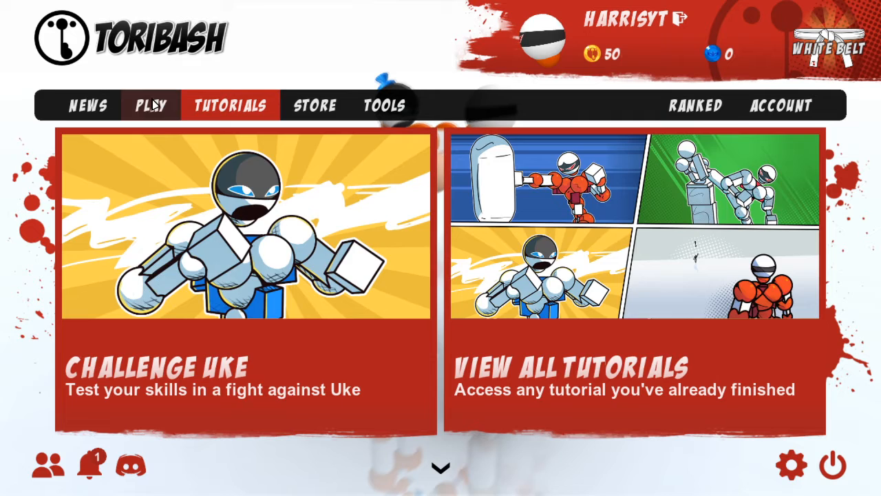
click(150, 105)
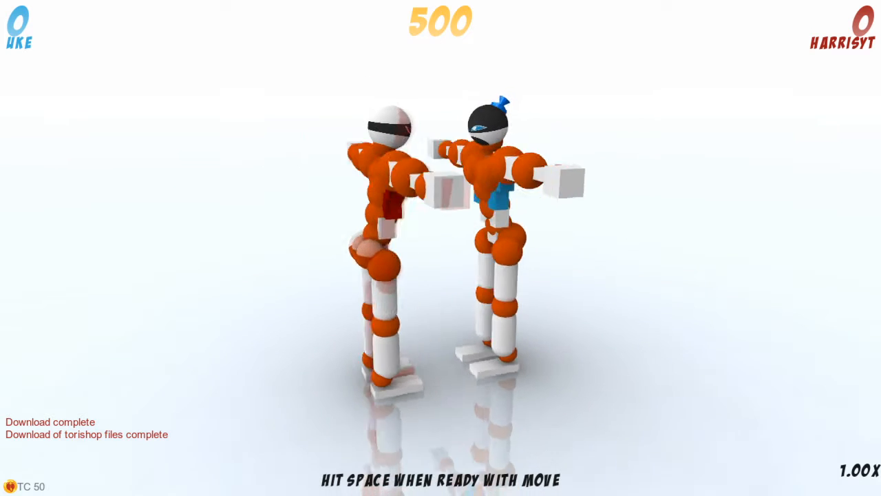
- Toggle a joint and the lumbar joint states for the opening moves against Uke
click(413, 268)
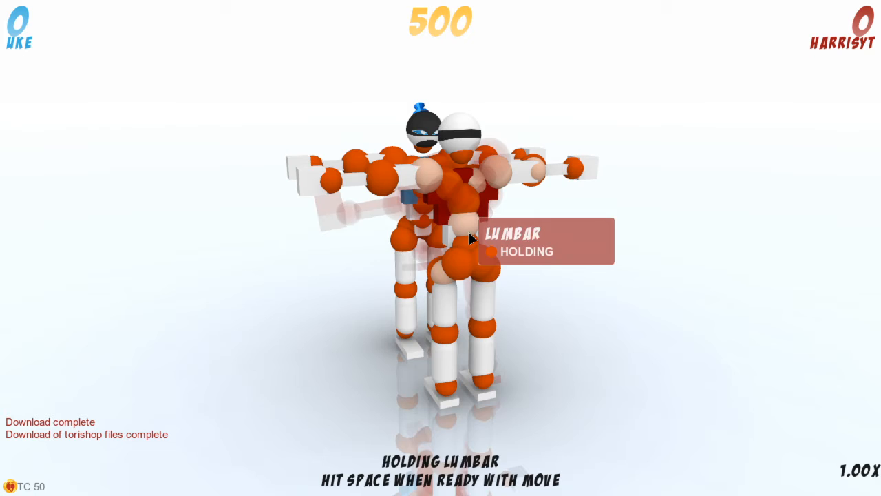
click(432, 186)
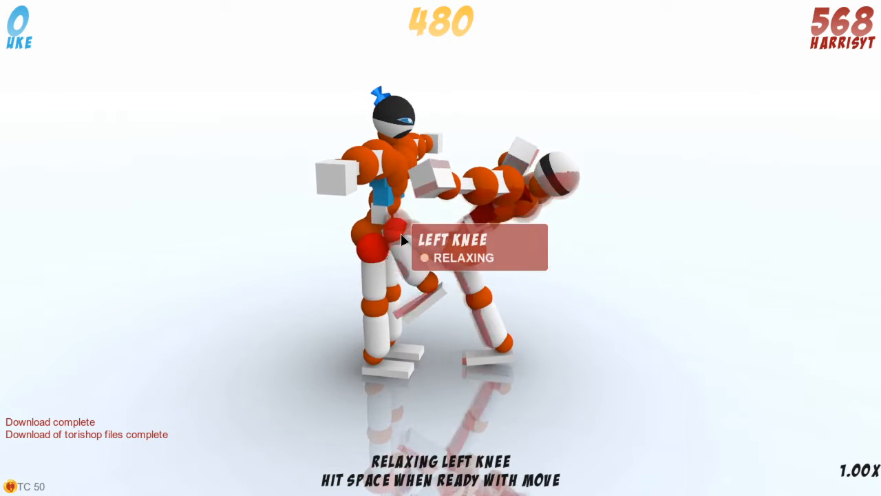
- Advance the turns until Harrisyt wins 3666 to Uke's 1876
key(space)
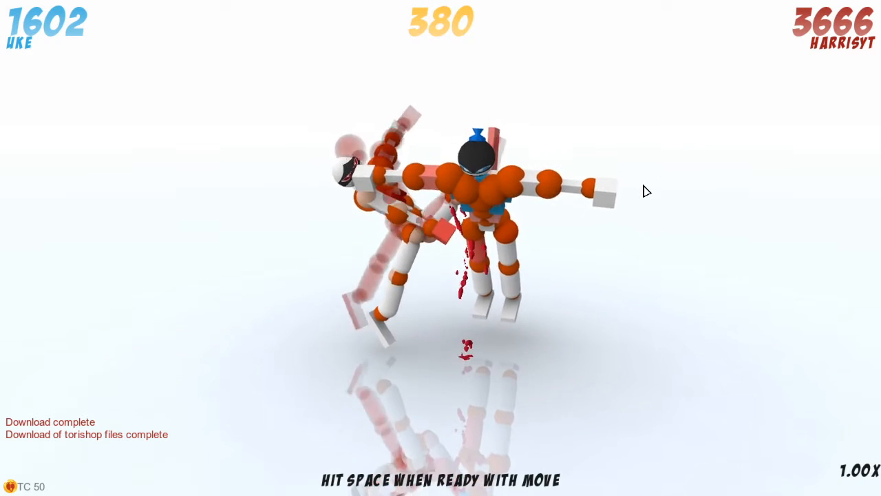
key(space)
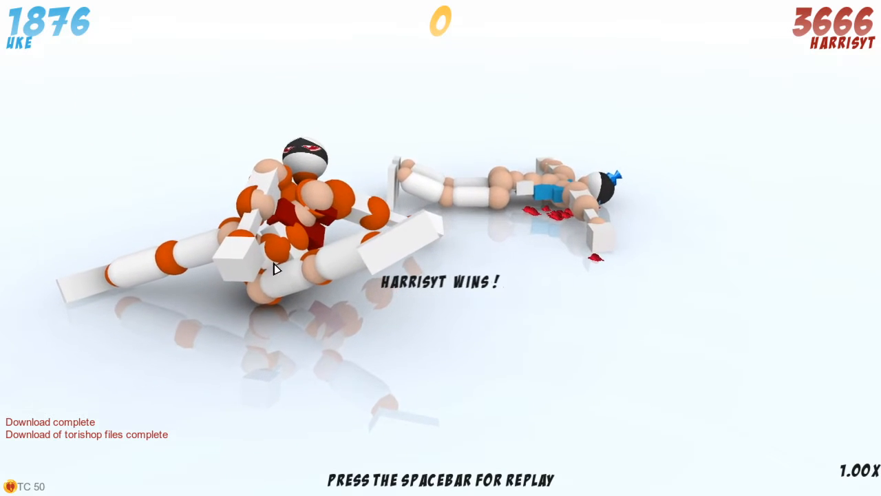
- Start a new fight and advance turns to win 6657 to 0, then continue past the victory
key(space)
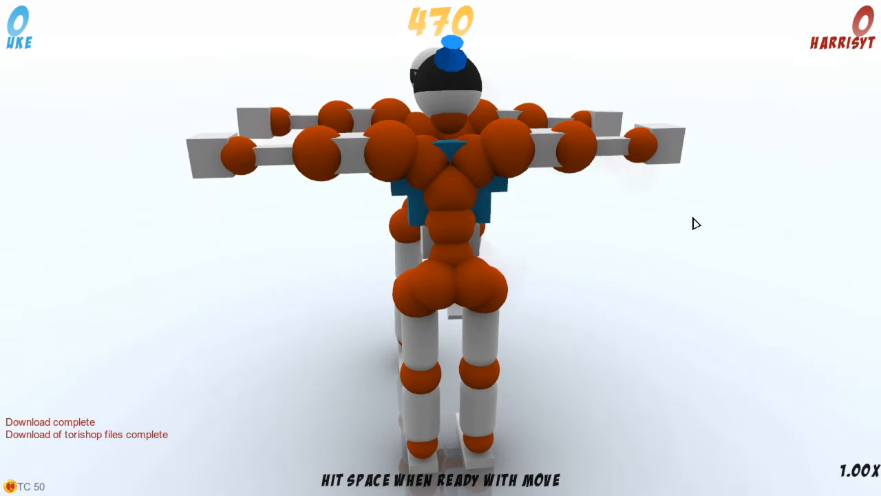
key(space)
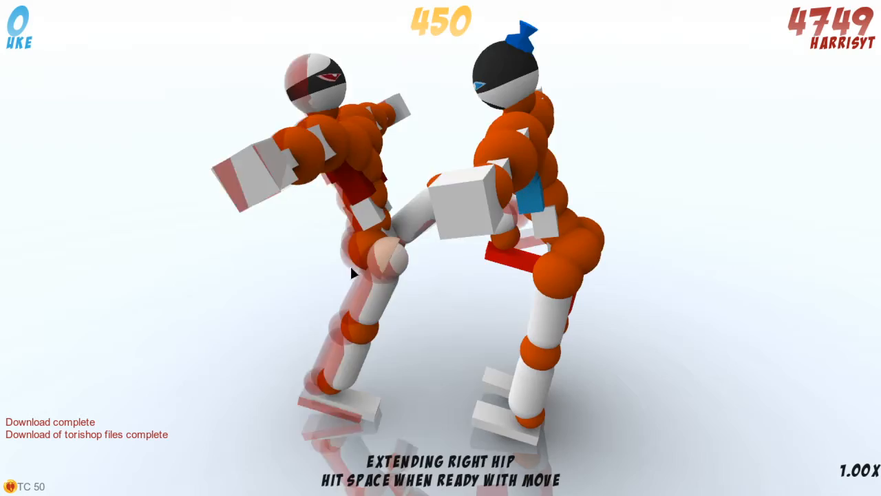
key(space)
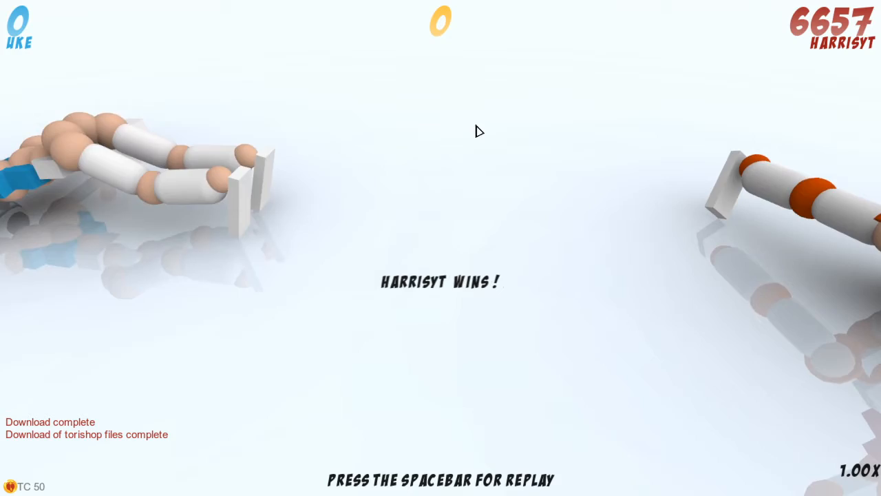
key(space)
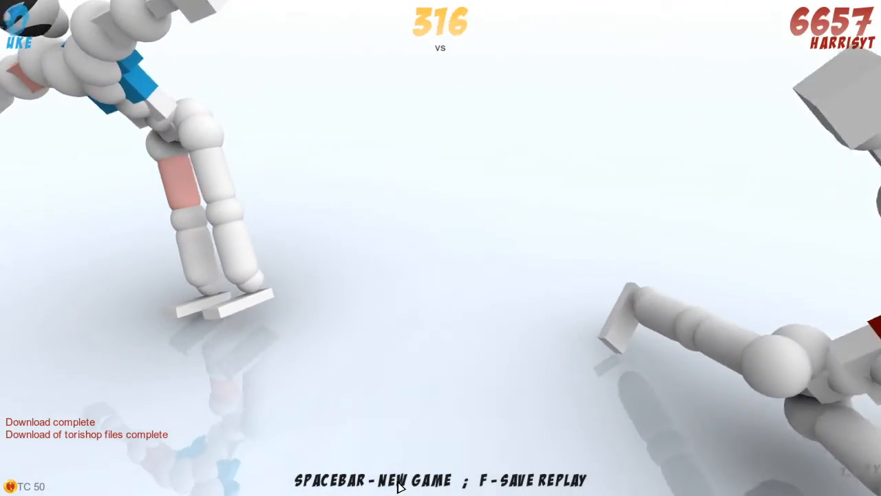
- Start a third fight against Uke and advance its turns until the replay plays
key(space)
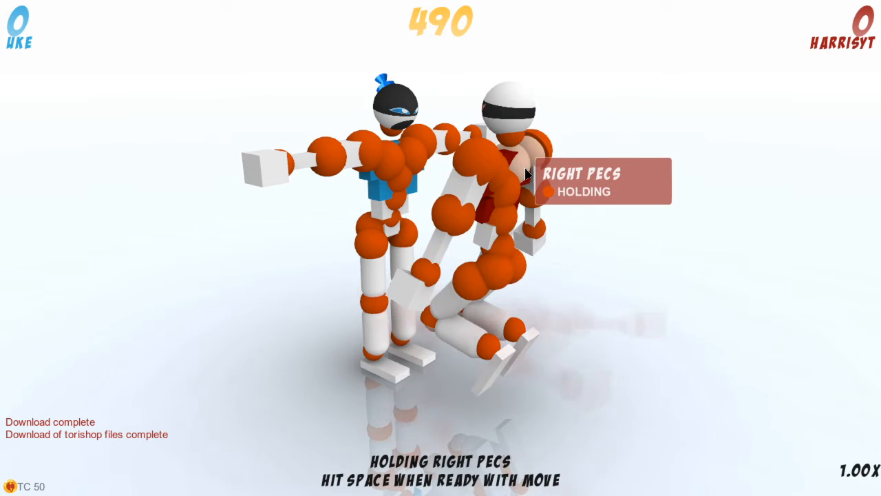
mouse_move(507, 227)
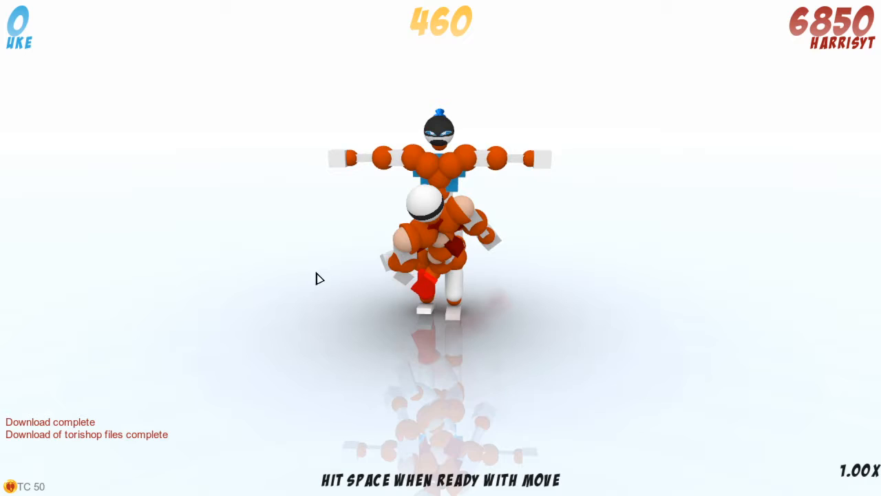
key(space)
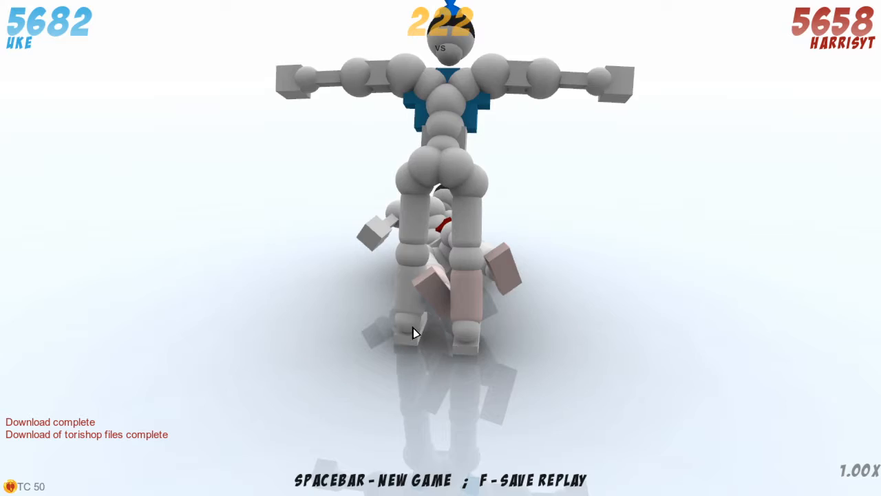
- Start a fourth fight, extend the right elbow and win 10855 to 0, continuing past the victory
key(space)
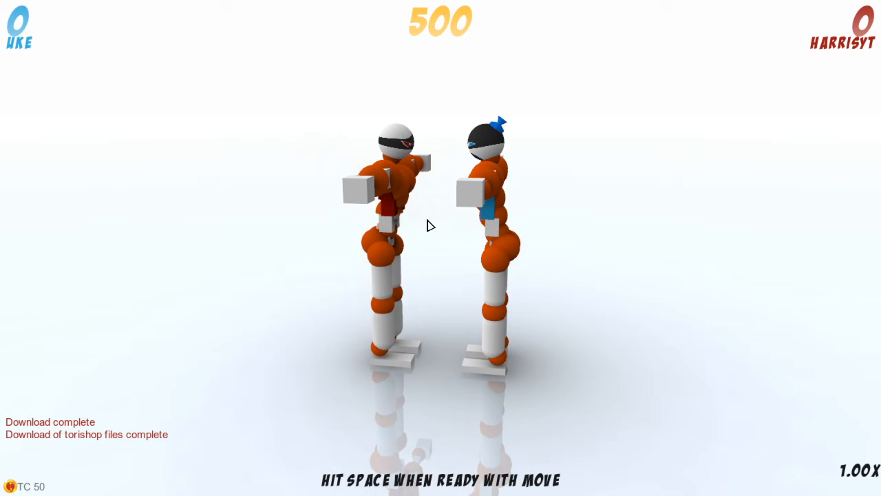
click(385, 182)
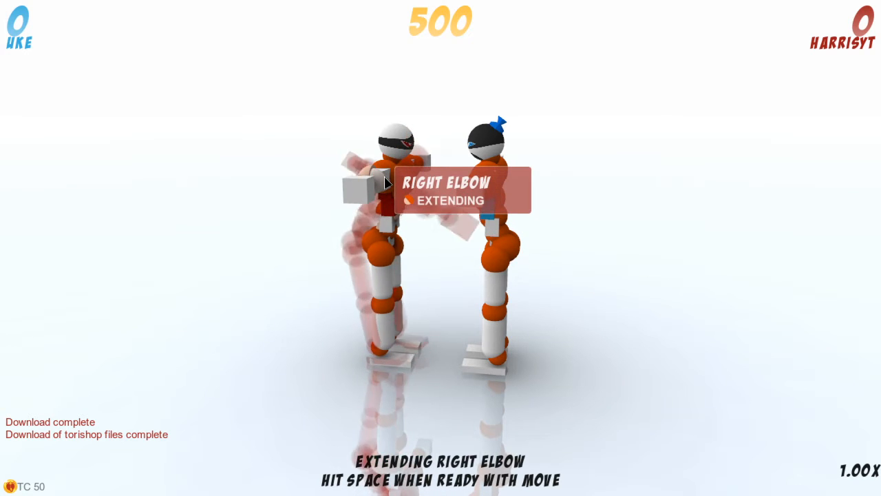
key(space)
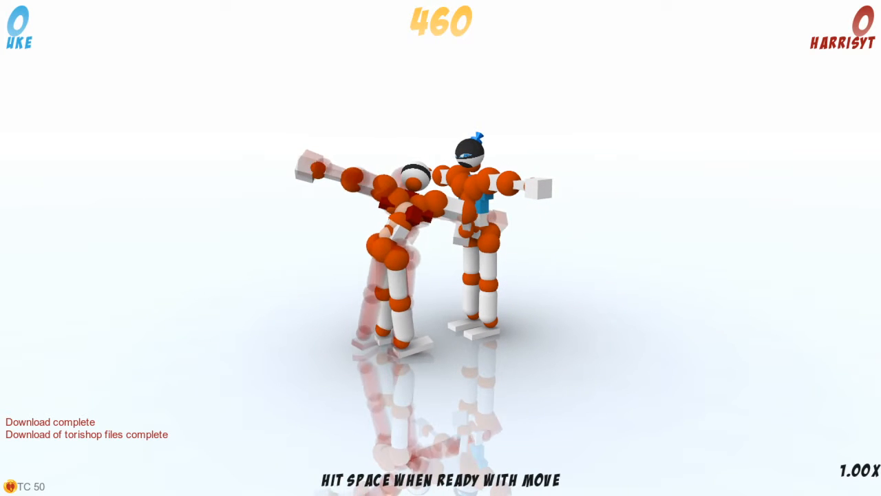
key(space)
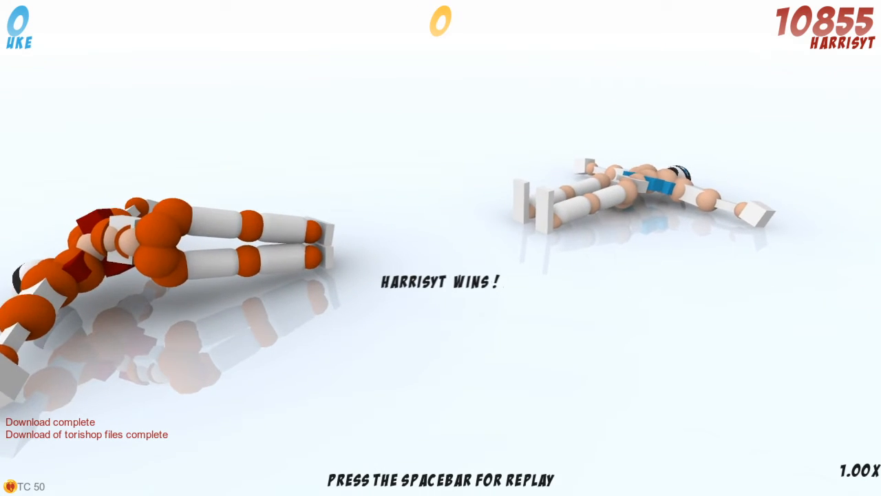
key(space)
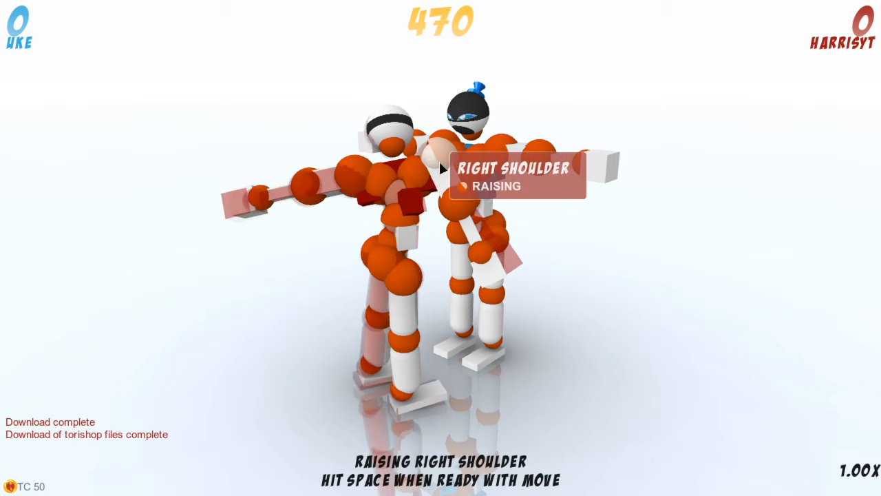
- Lock in the right shoulder raise and advance, reaching 1992 to Uke's 1762 by turn 280
key(space)
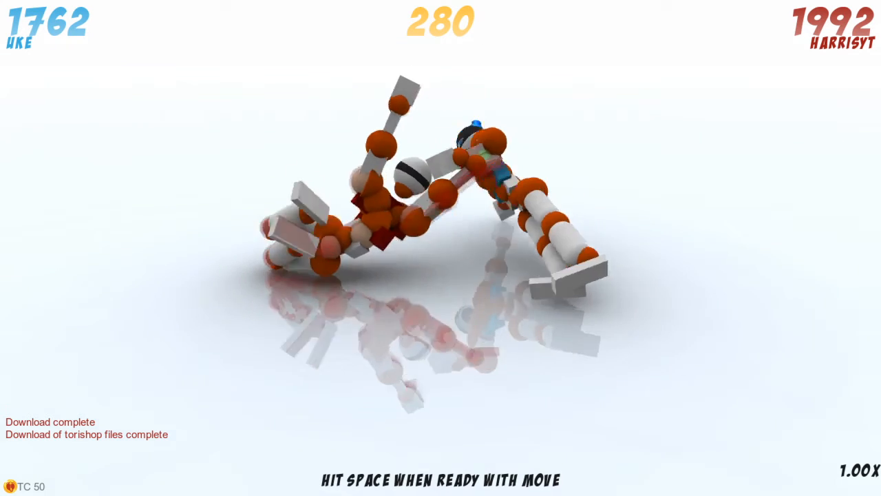
- Advance the remaining turns with a knee extension to win 4489 to 2264, then begin a sixth fight
key(space)
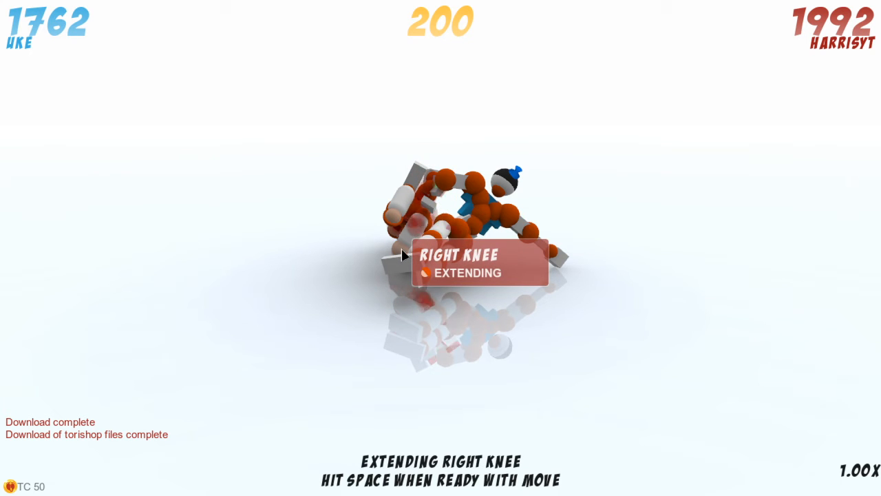
key(space)
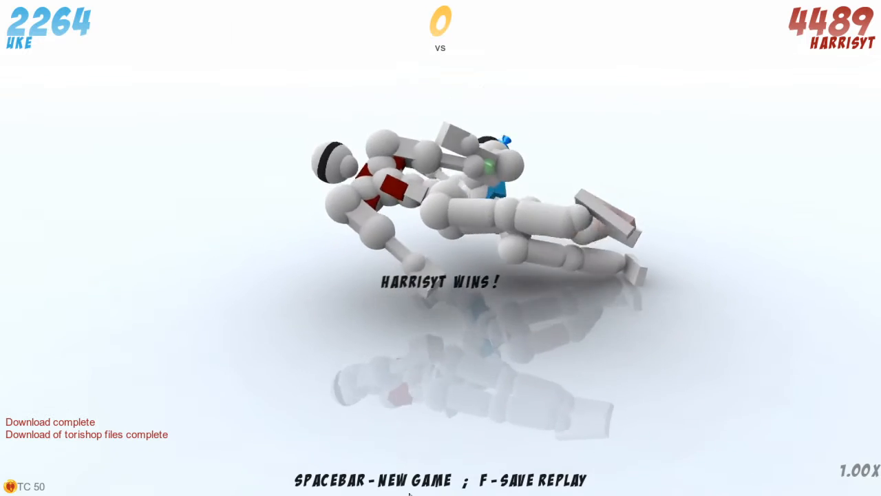
key(space)
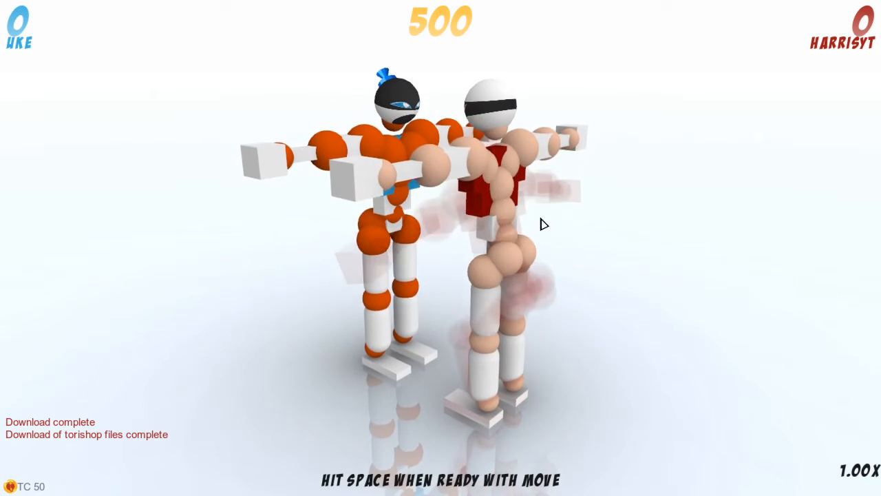
- Bend the lumbar and lower the right shoulder, advancing turns to finish 3743 to 0 and start a seventh fight
click(503, 268)
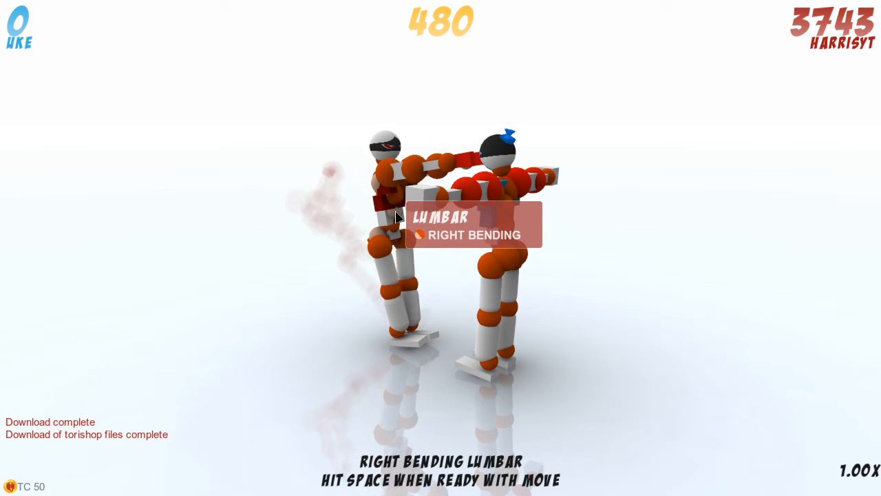
key(space)
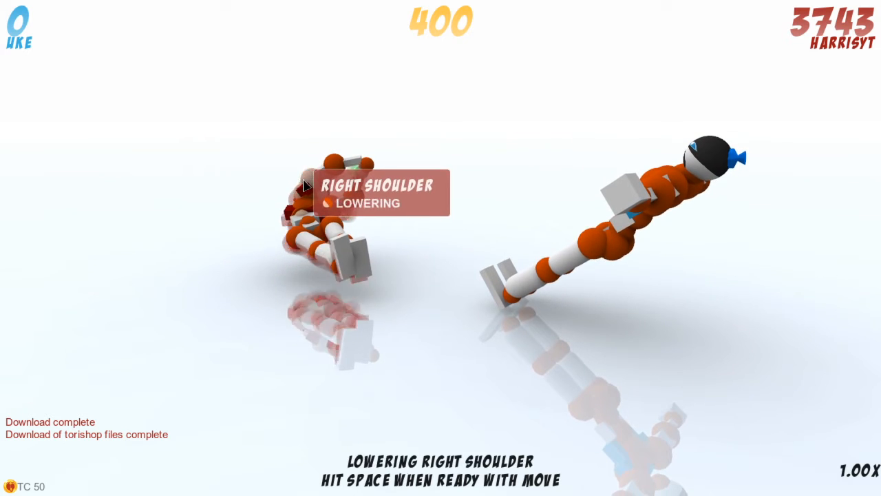
key(space)
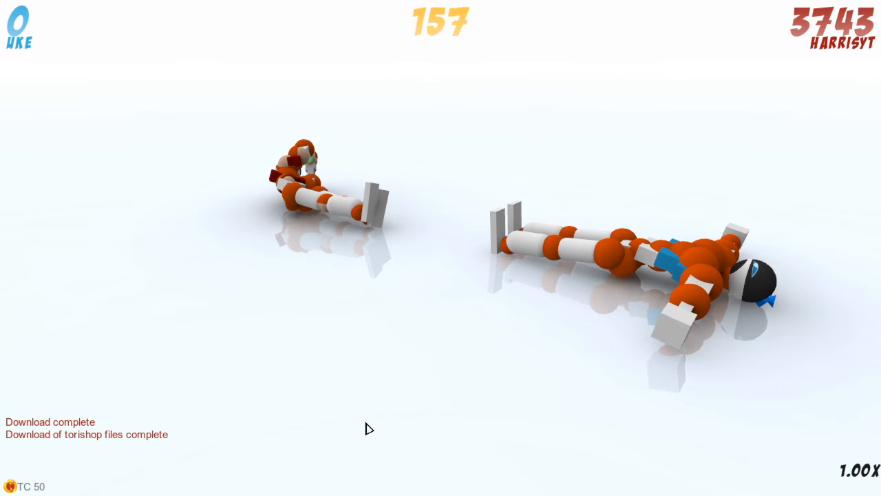
key(space)
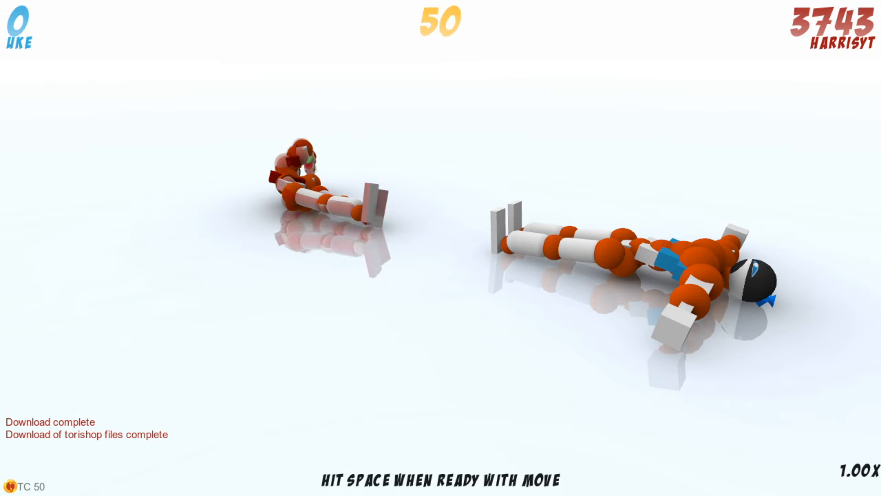
key(space)
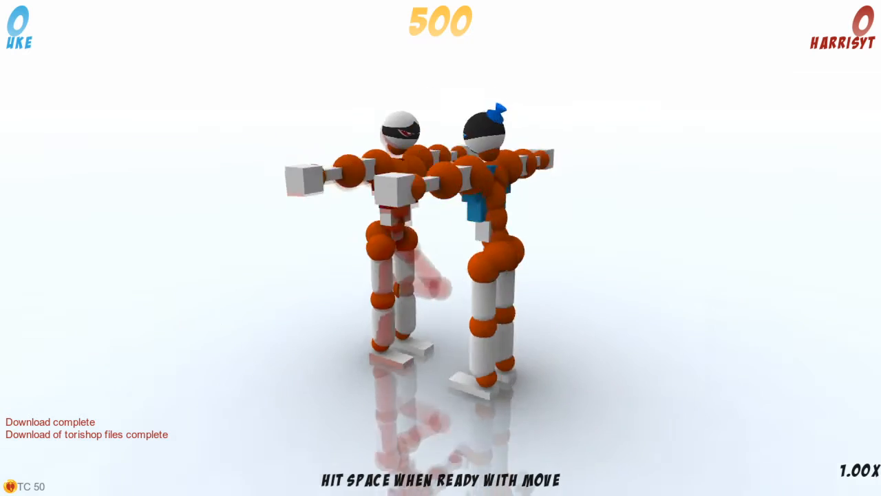
- Adjust a joint, move past the 13523 to 214 win, and advance the eighth fight with a left knee contraction
click(432, 276)
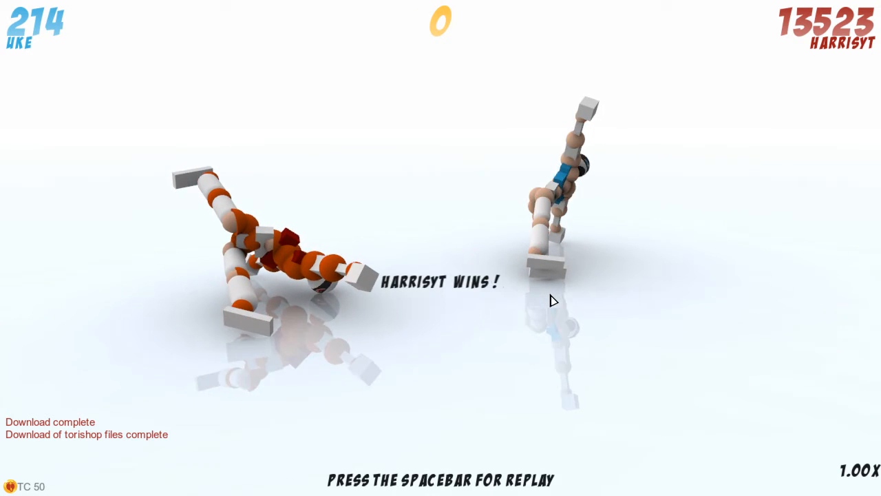
key(space)
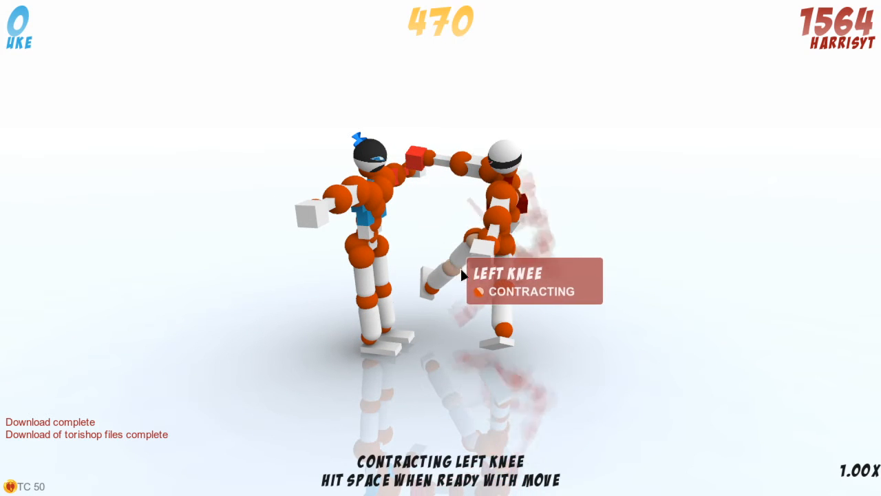
key(space)
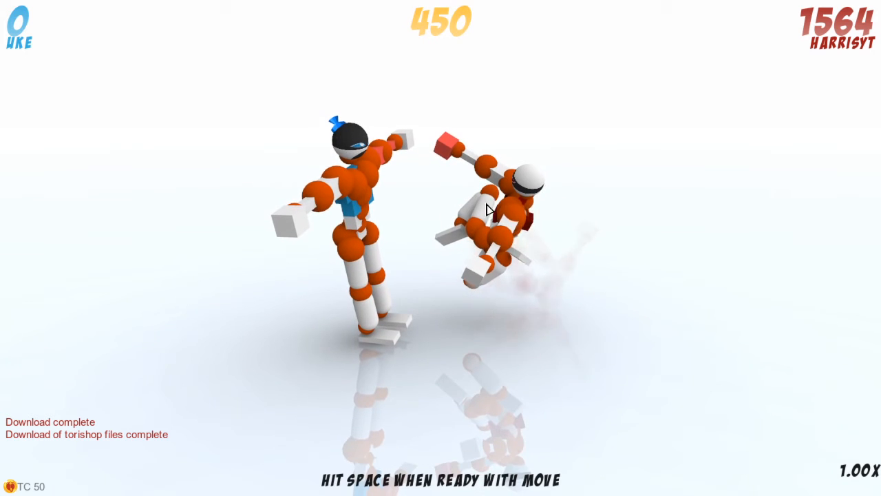
- Visit the main menu, return to a fresh fight against Uke, and change a joint state
key(space)
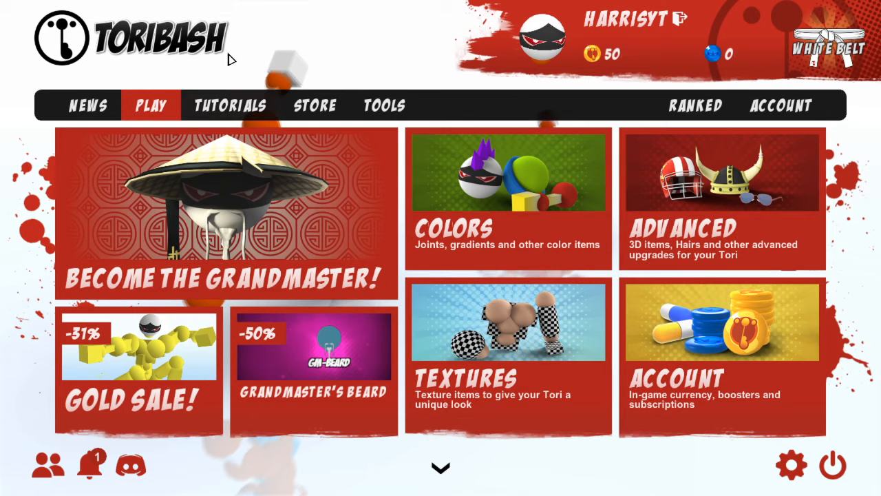
click(152, 104)
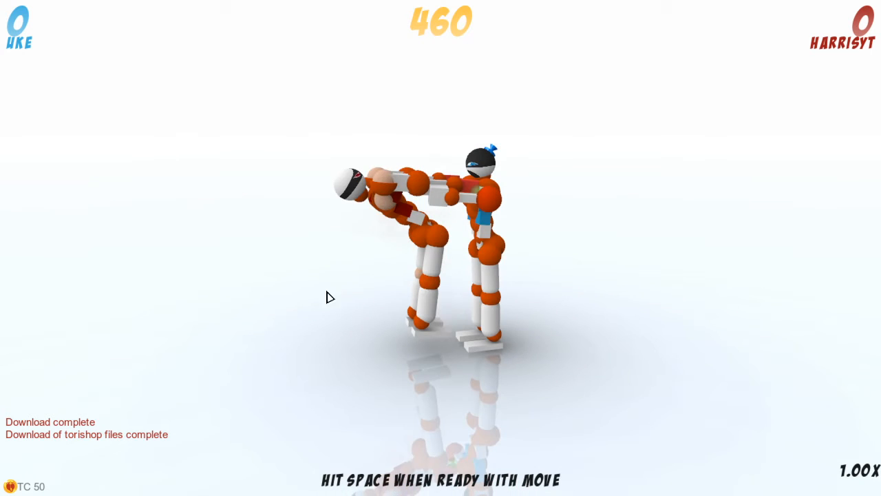
click(429, 289)
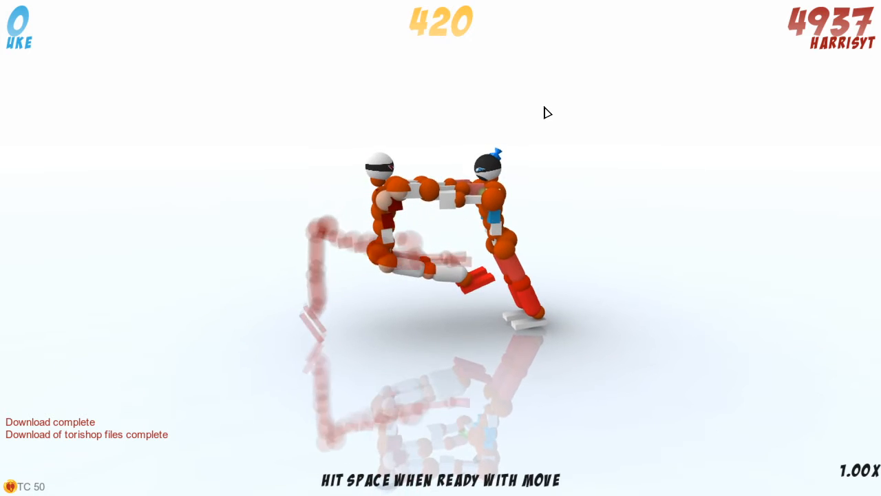
mouse_move(446, 336)
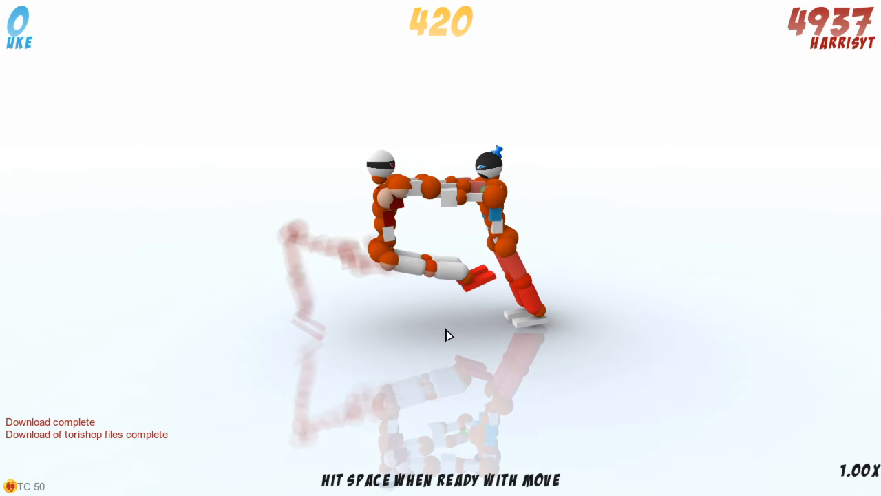
- Lower the shoulder and adjust another joint, advancing the fight through several turns
click(433, 265)
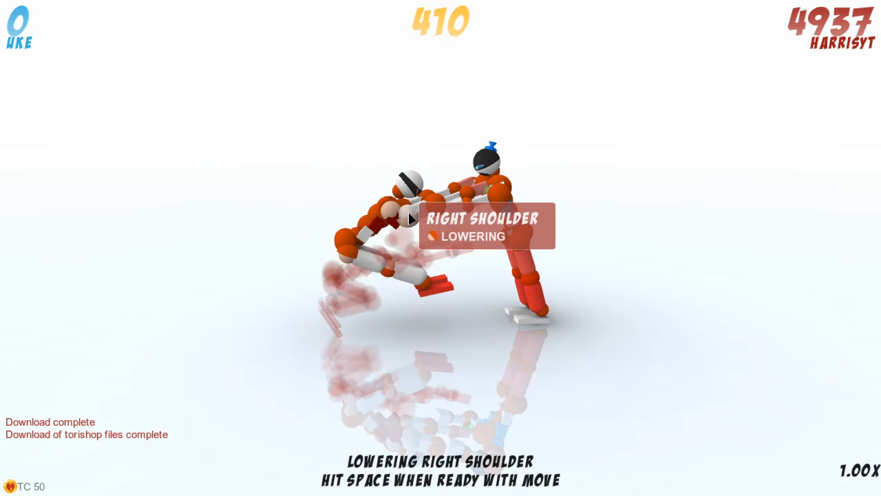
key(space)
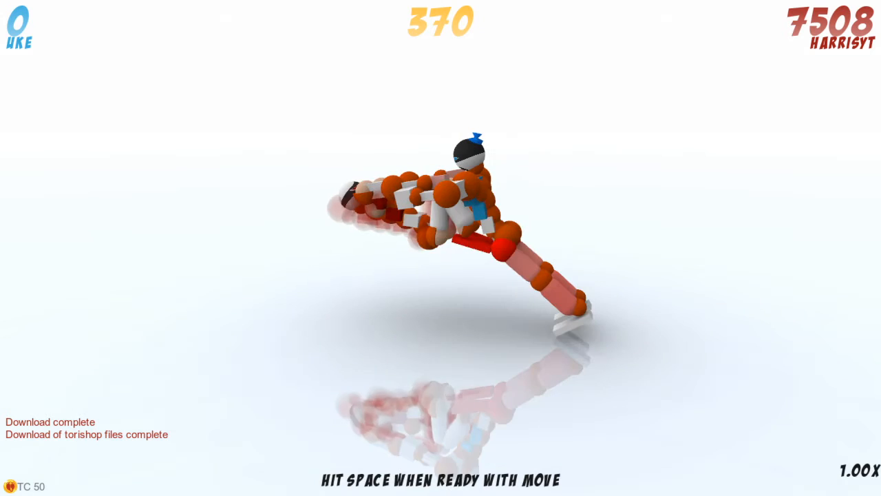
click(461, 234)
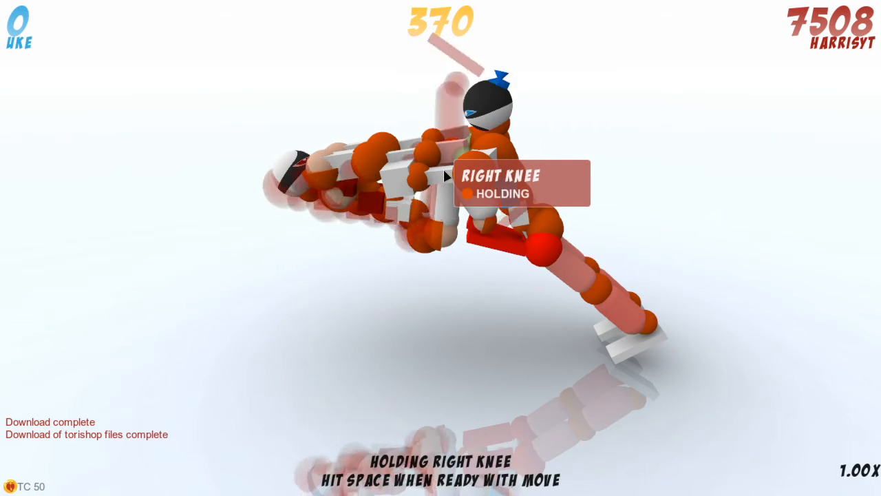
key(space)
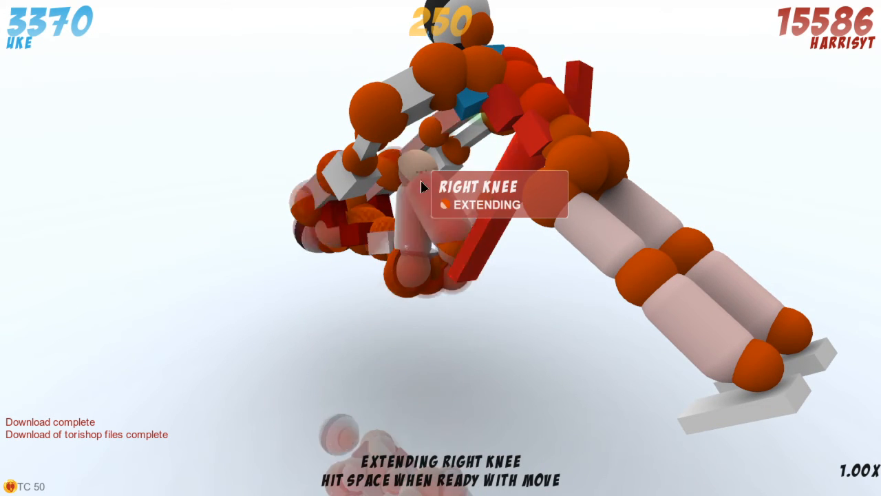
key(space)
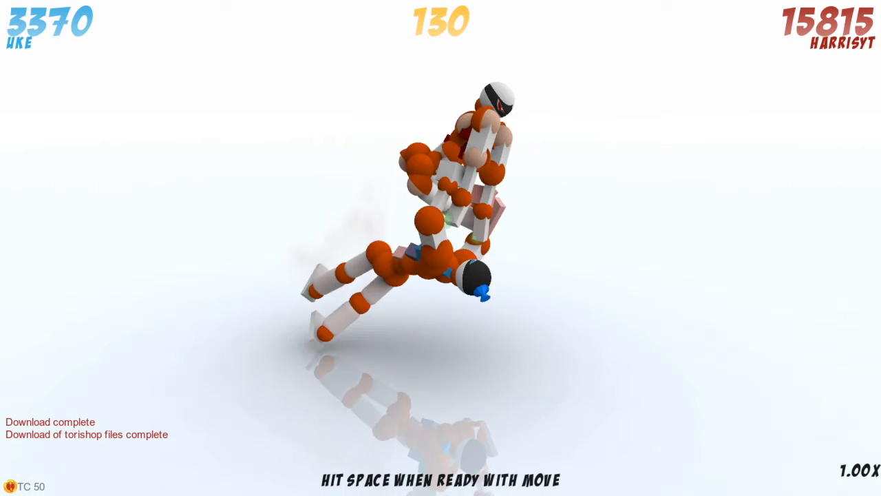
- Change two more joints, relax the right knee and play out the turn to win 25547 to 3840
click(438, 182)
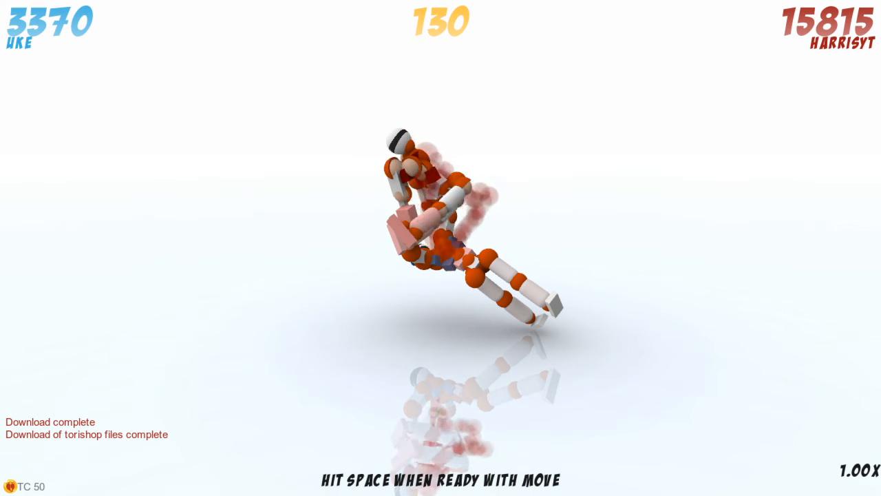
click(425, 157)
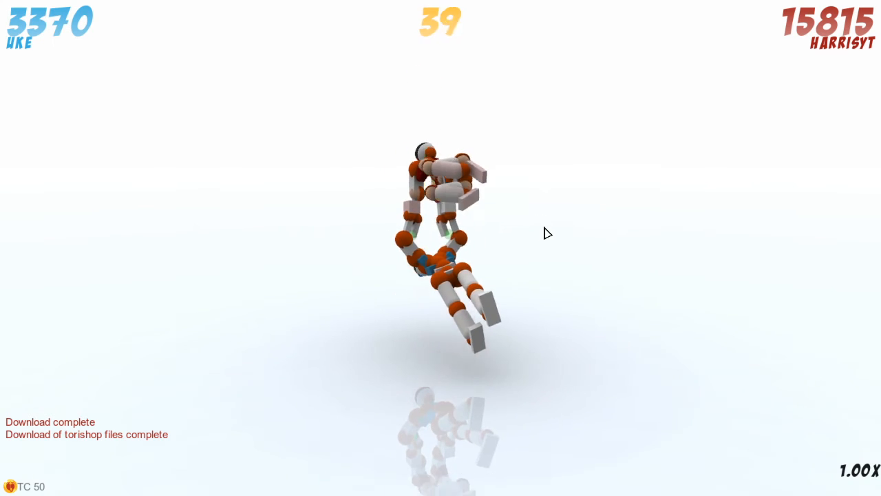
click(440, 227)
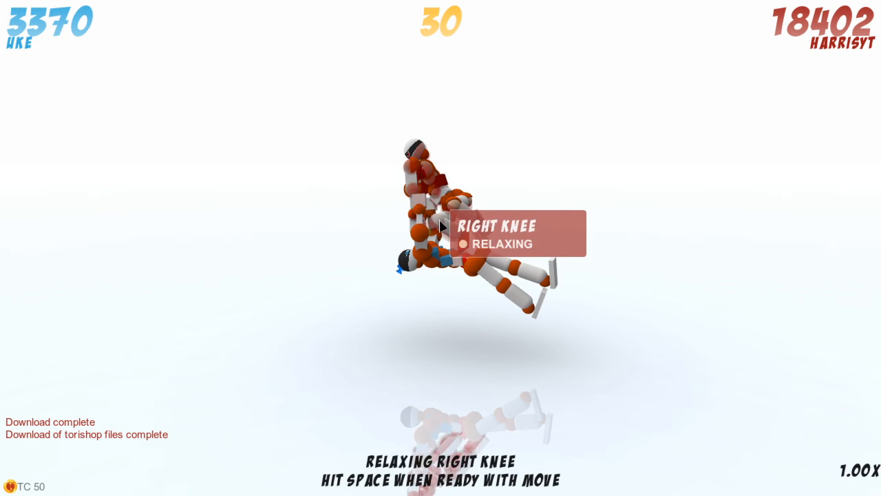
key(space)
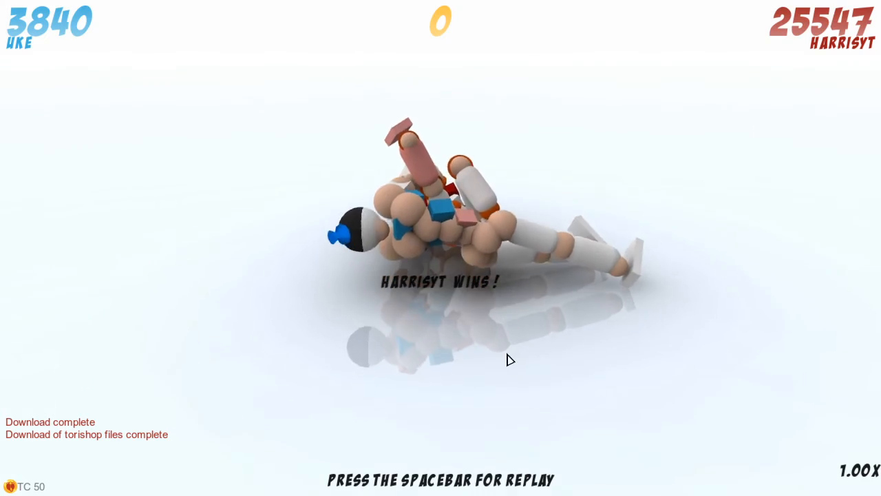
- Watch the replay of the won fight and start a new game with scores at zero
key(space)
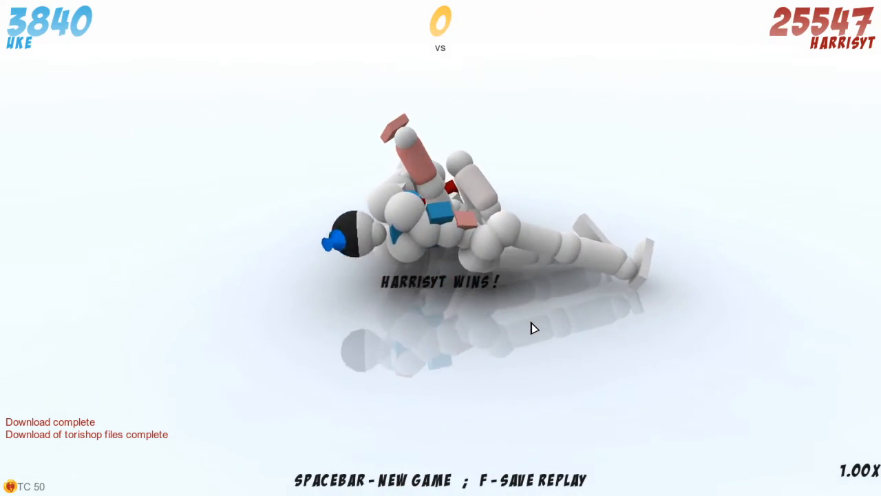
key(space)
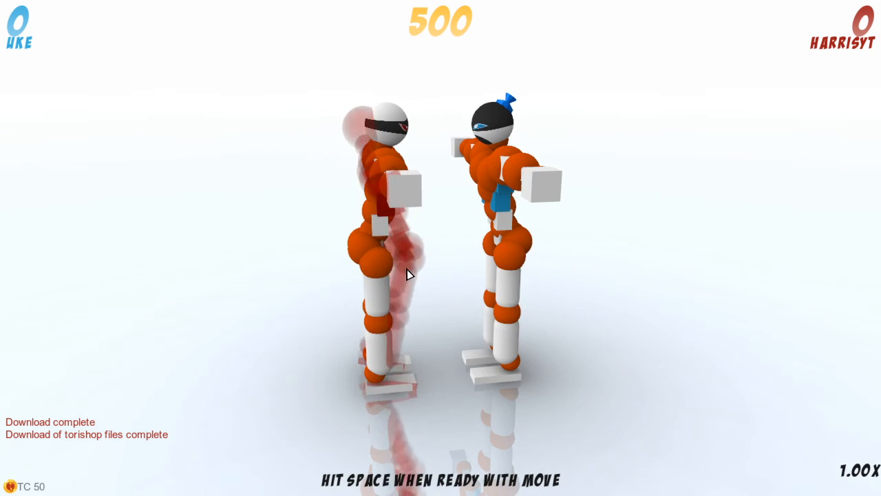
- Relax the right knee, extend the left hip and hold the abs across turns to win 1192 to 0
click(371, 278)
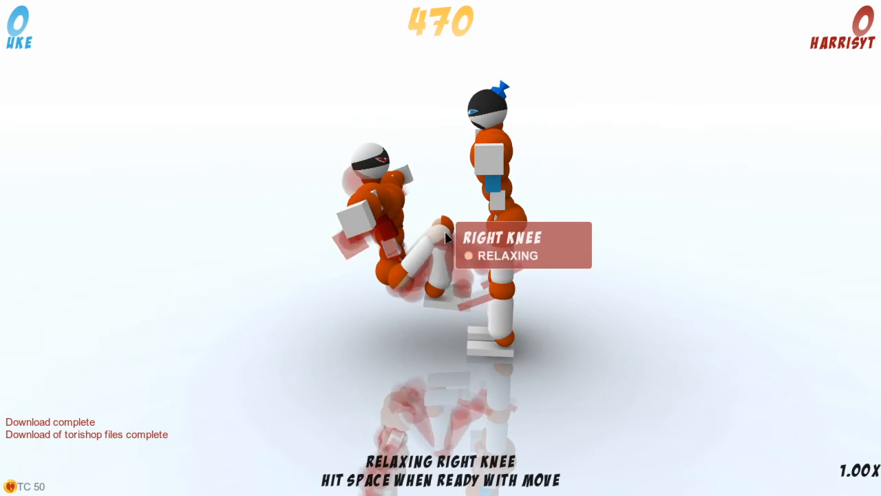
key(space)
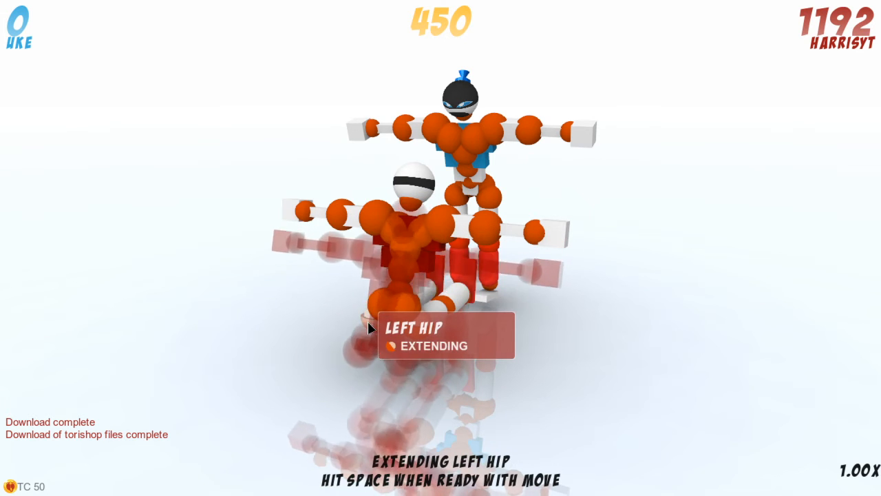
key(space)
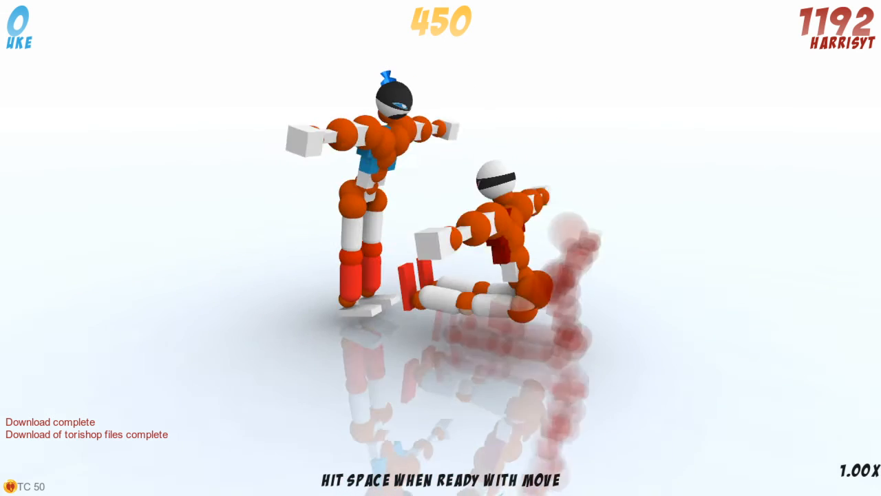
click(551, 276)
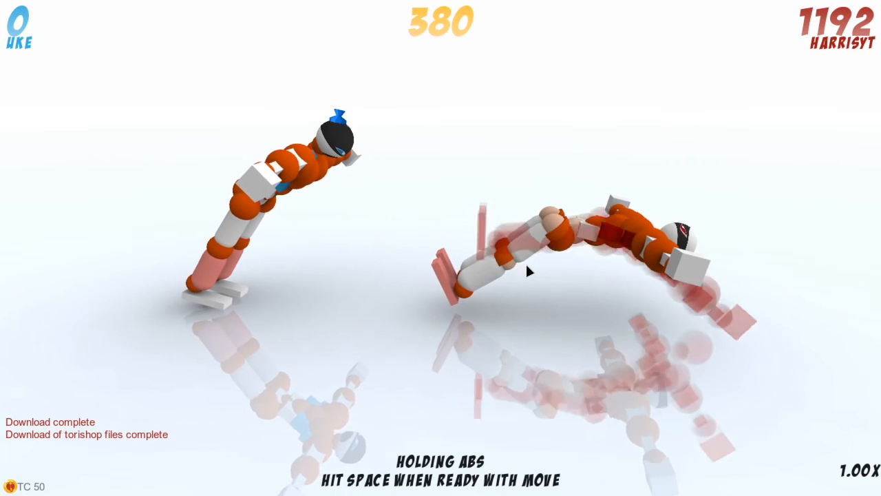
key(space)
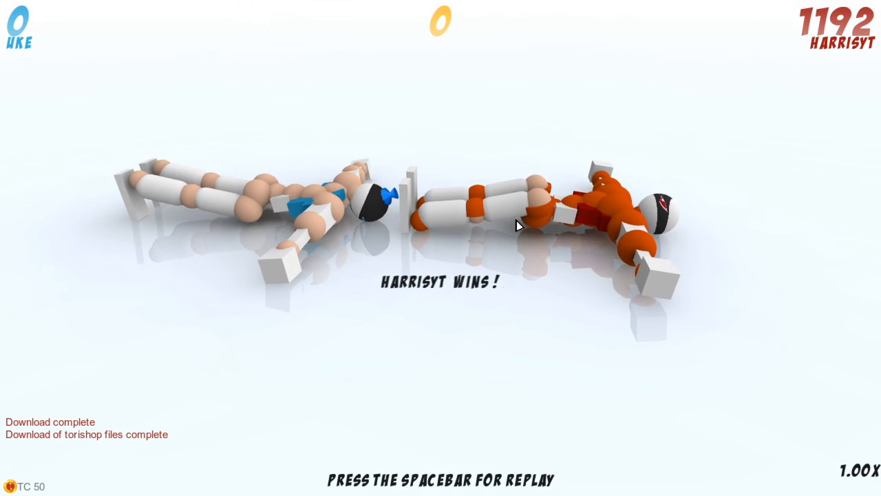
- Start a fresh fight against Uke, hold the right shoulder joint, and play the opening turns to turn 490
key(space)
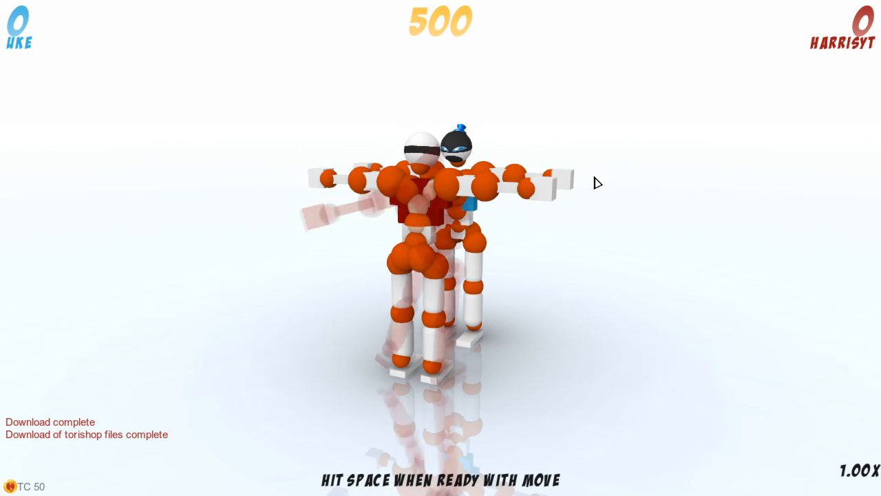
click(446, 185)
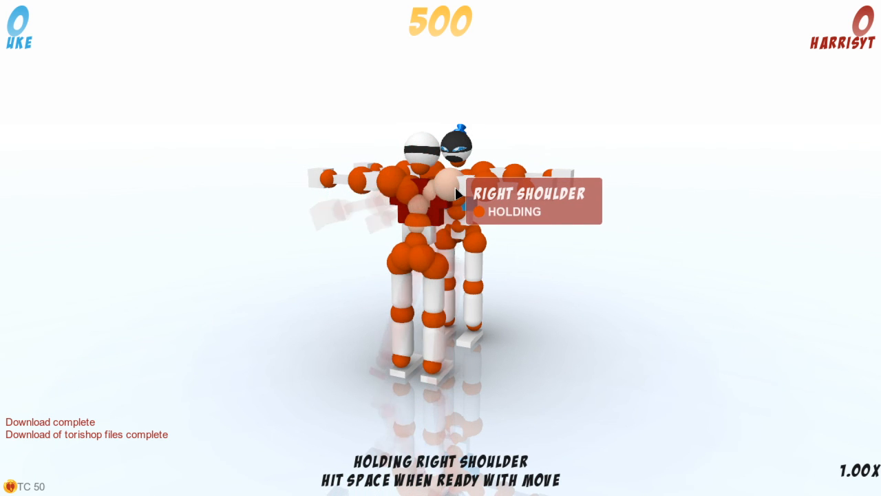
key(space)
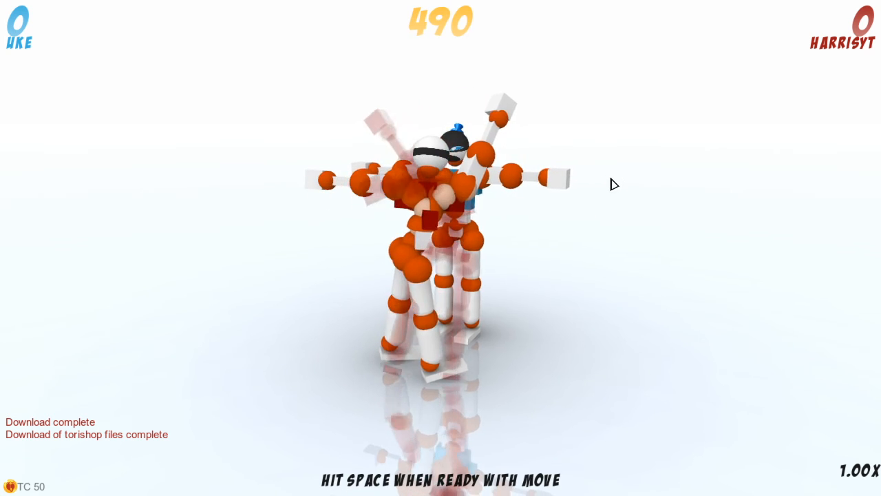
key(space)
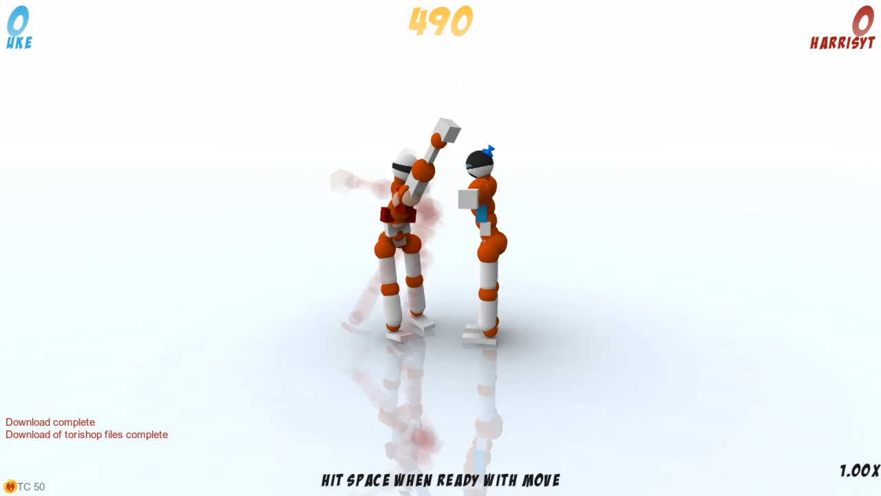